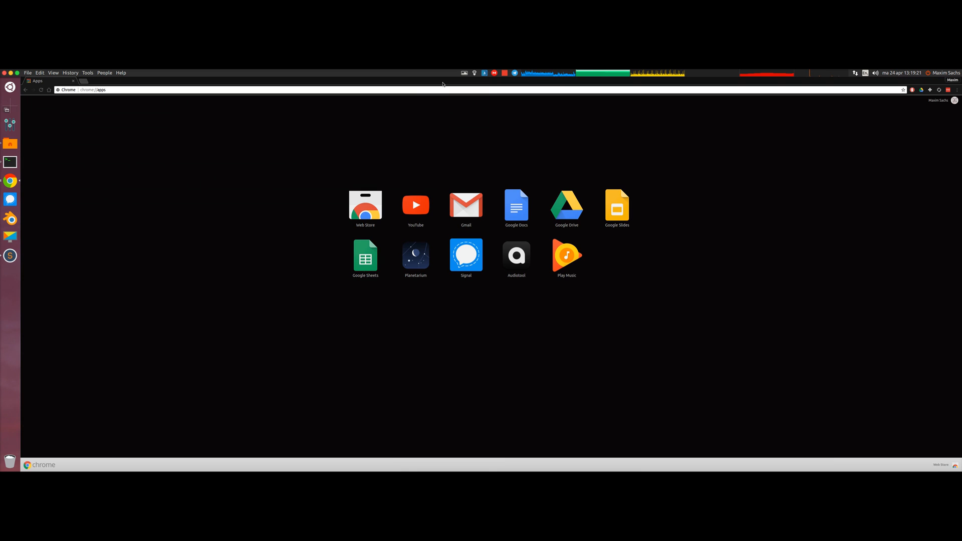
Step: Save the ccminer Source code (tar.gz) link from the GitHub releases page into Programs/Mining
type("https://github.com/tpruvot/ccminer/releases")
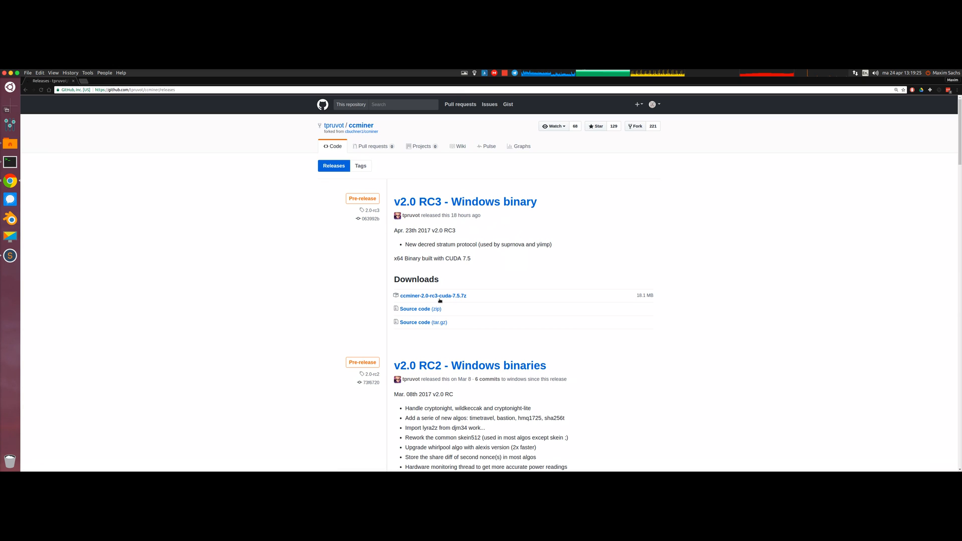
right_click(423, 322)
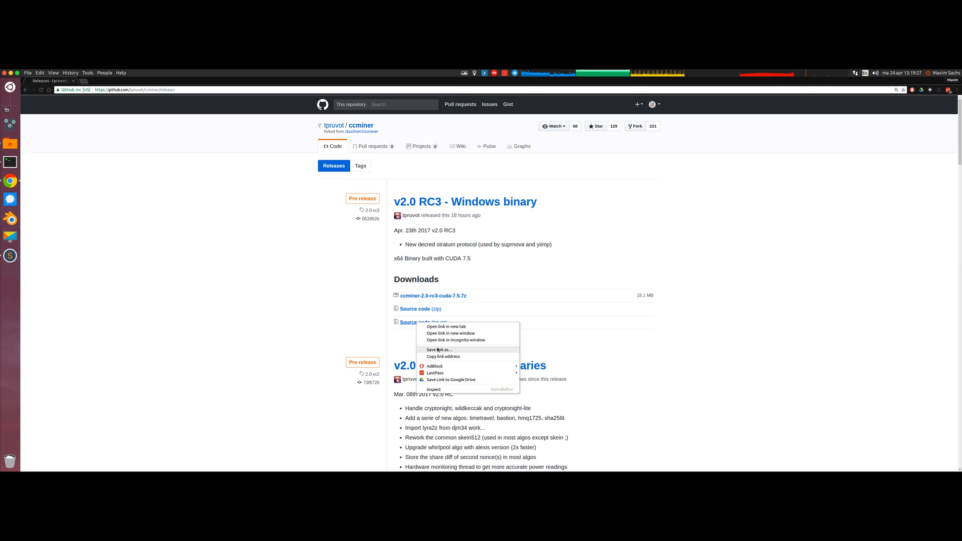
left_click(439, 350)
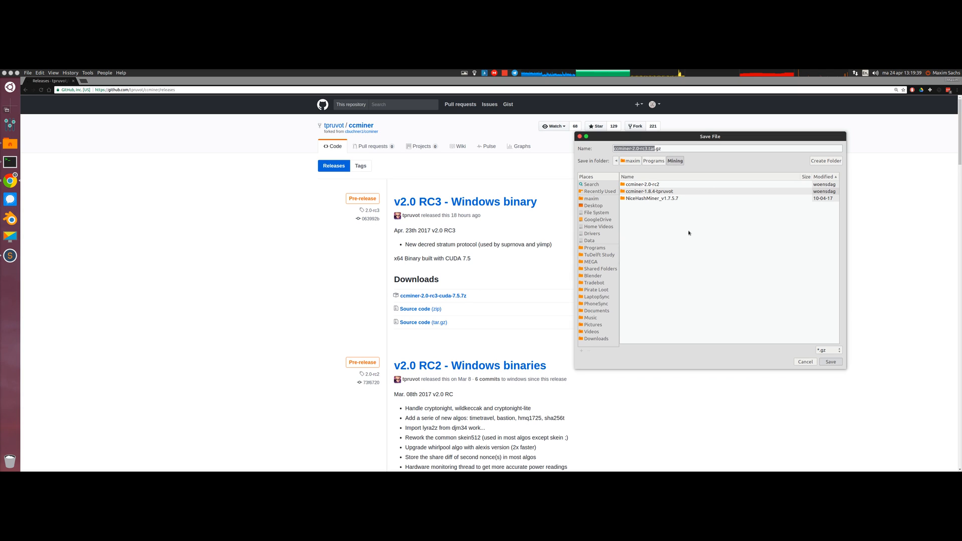
left_click(831, 362)
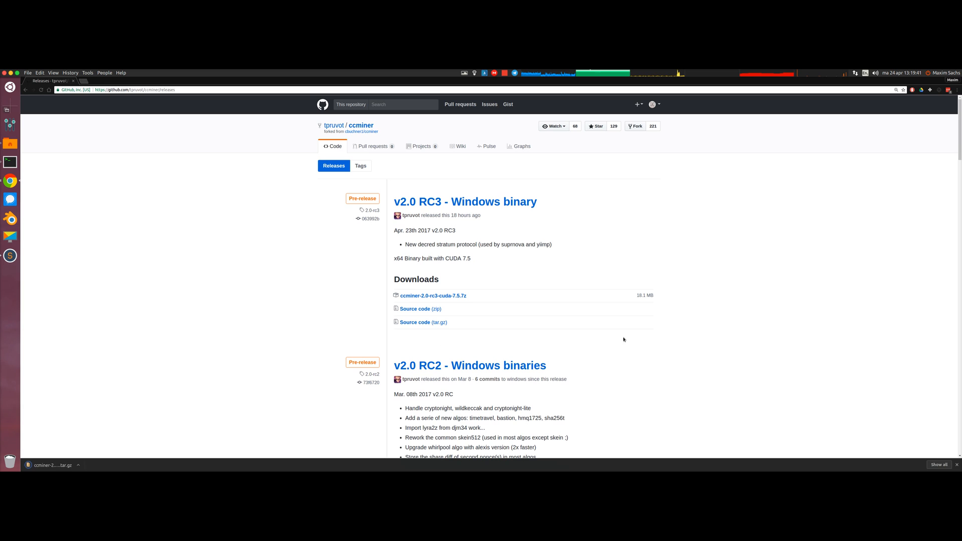
left_click(78, 466)
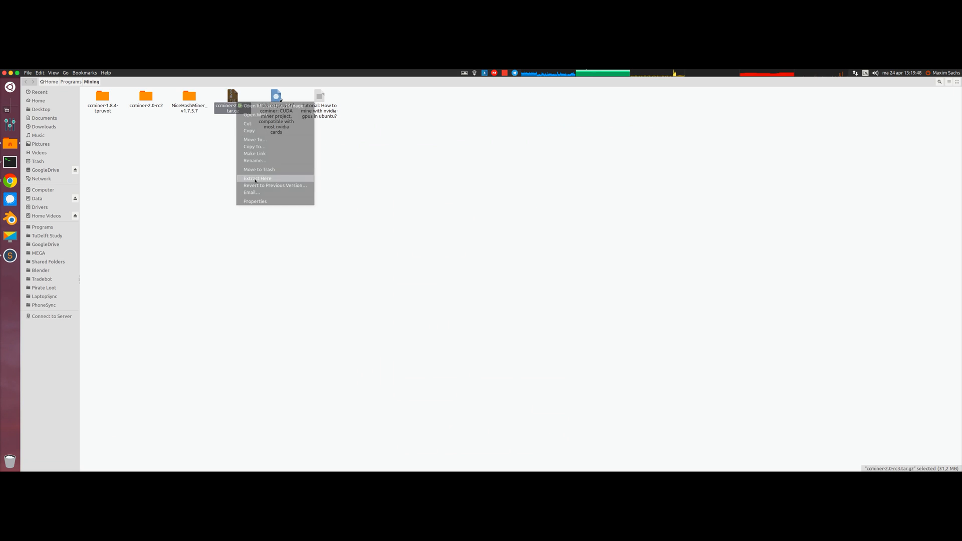
Step: Extract the downloaded ccminer tarball in place with Extract Here
left_click(256, 179)
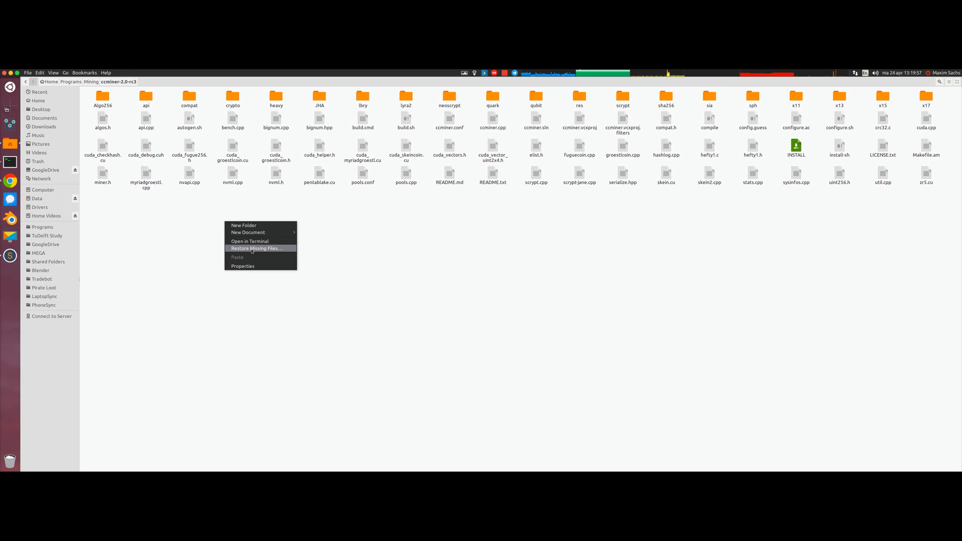
Step: Run ./build.sh from a terminal opened in the ccminer-2.0-rc3 folder
left_click(250, 242)
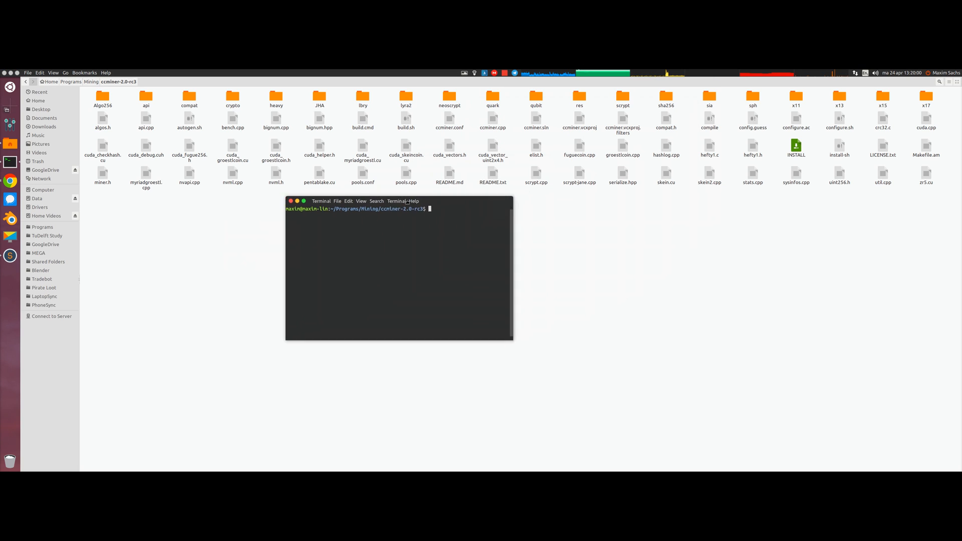
left_click_drag(399, 200, 341, 222)
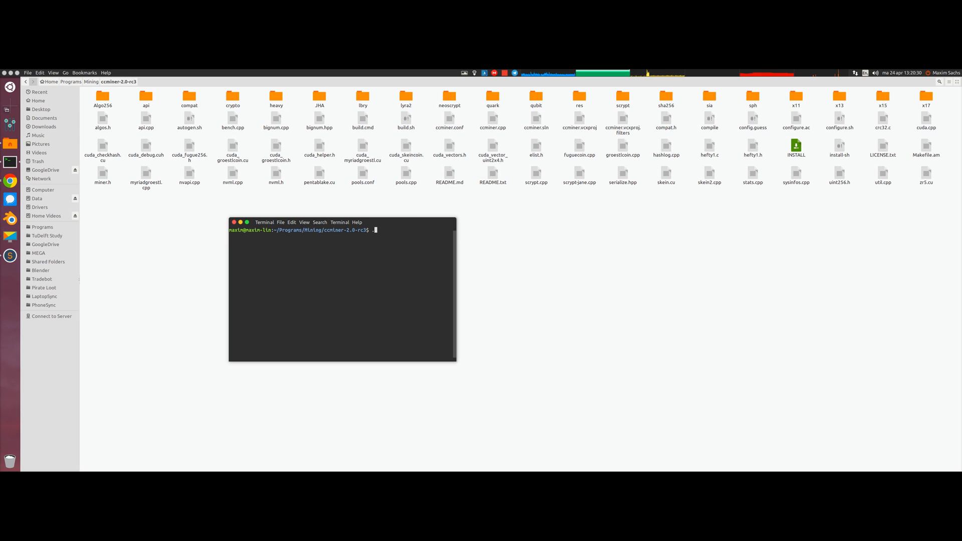
type("./build.sh")
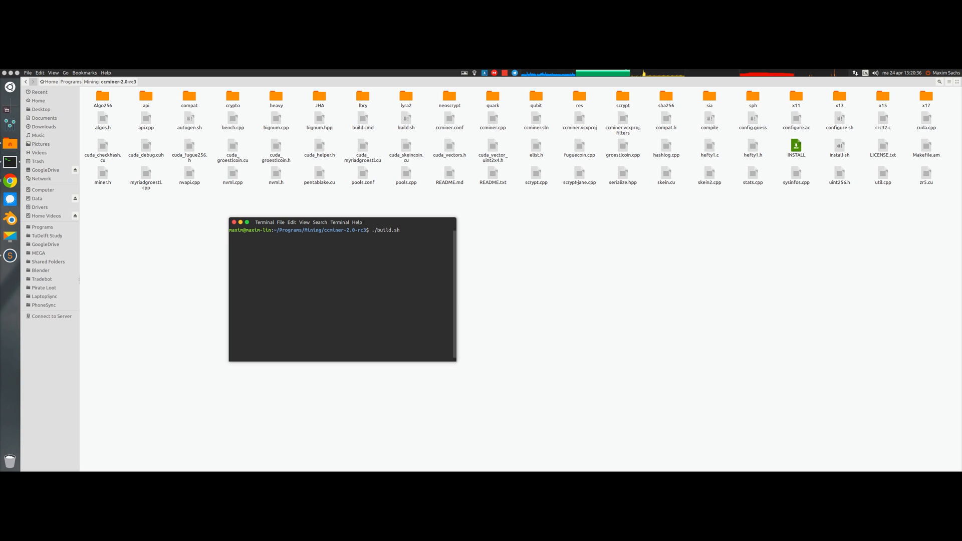
key("Return")
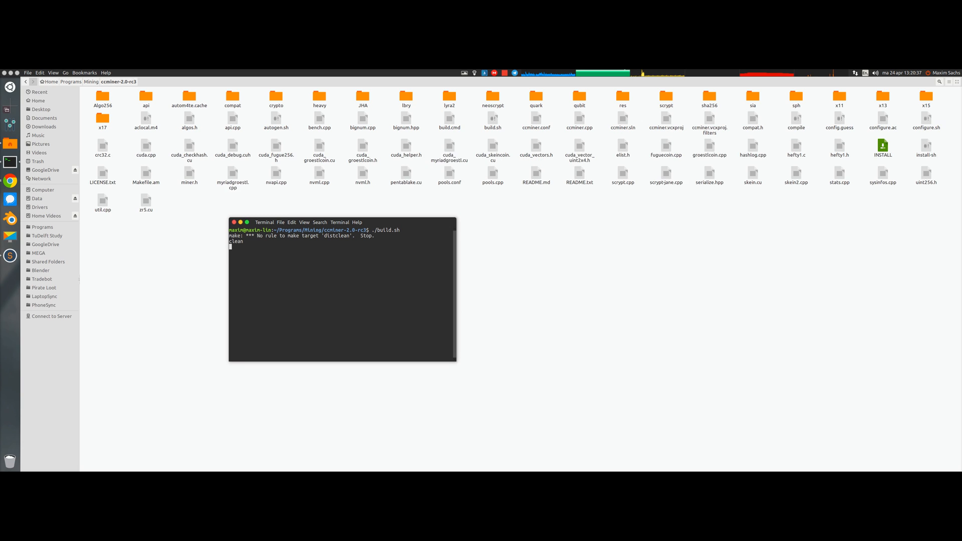
key("Return")
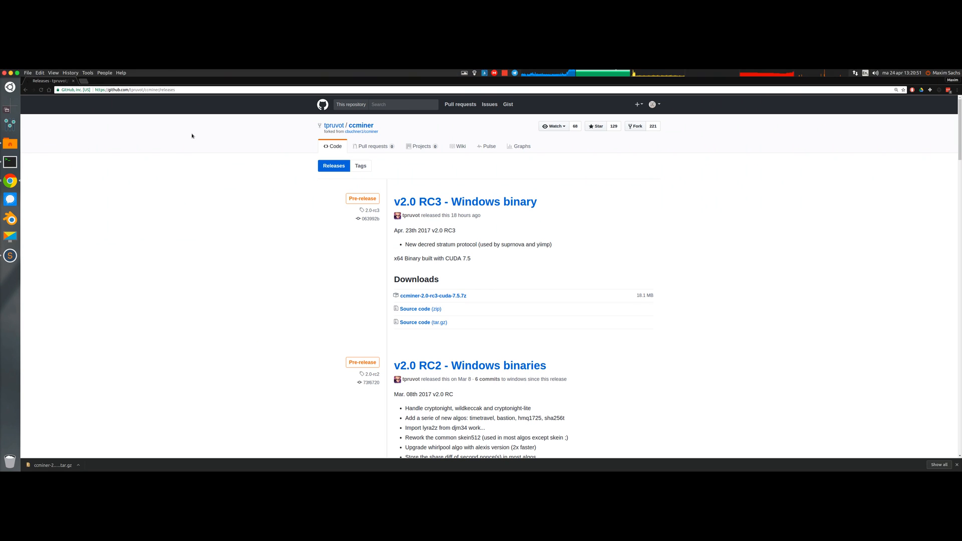
mouse_move(174, 158)
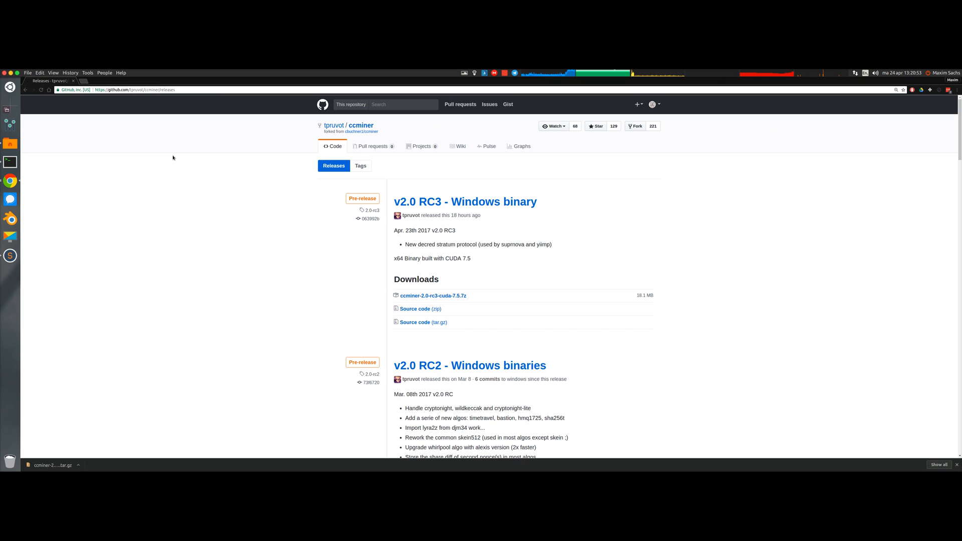
Step: Browse coinmarketcap.com in a new tab, scrolling the rankings down to LBRY Credits
left_click(87, 80)
type("coinmarketcap.com")
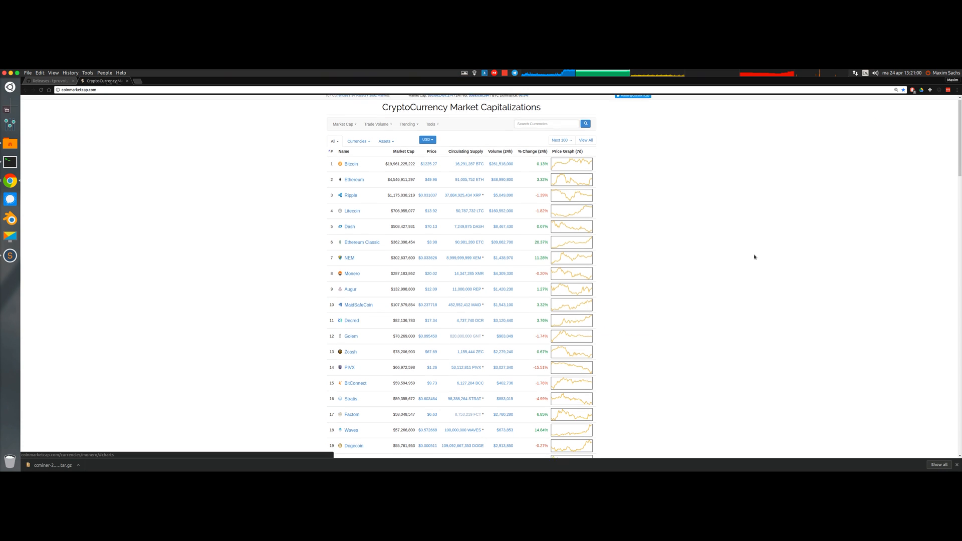
scroll("down", 3)
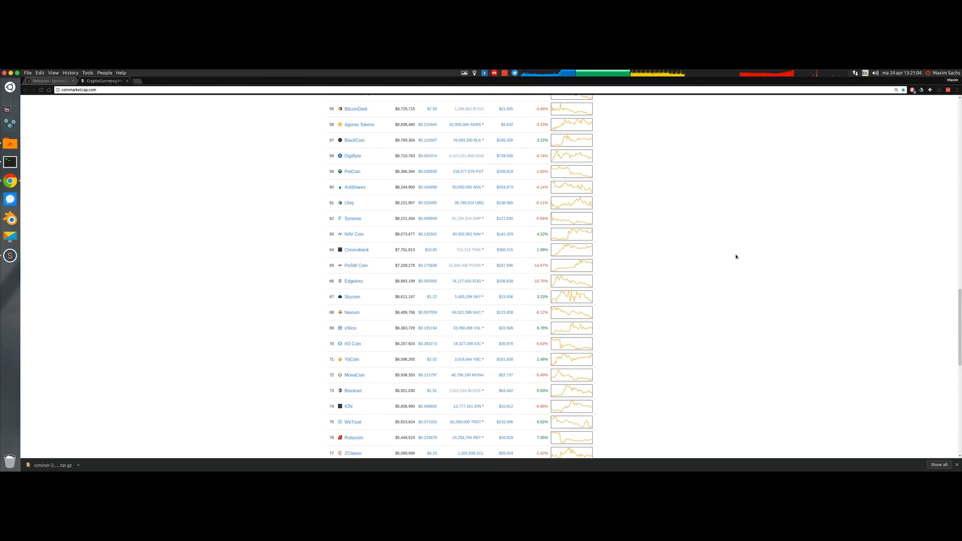
scroll("down", 3)
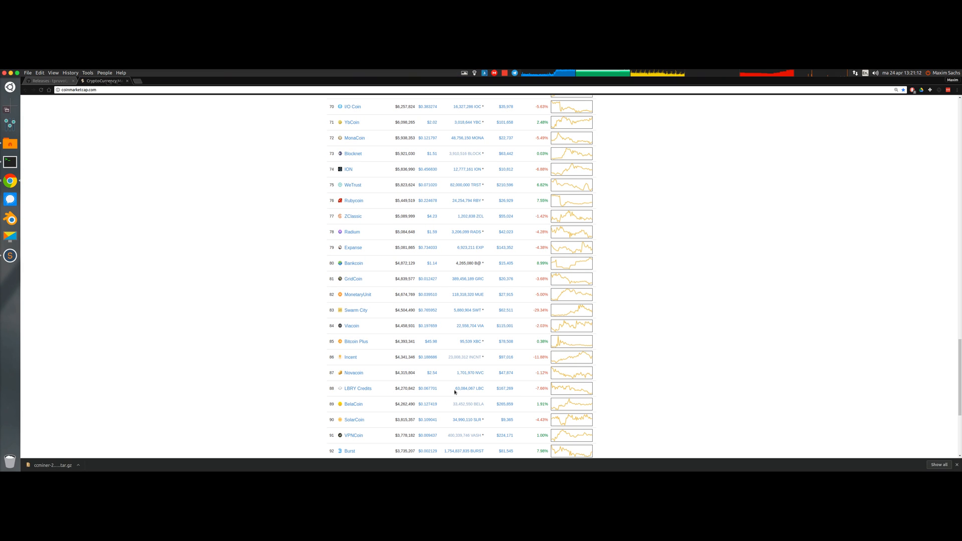
scroll("down", 3)
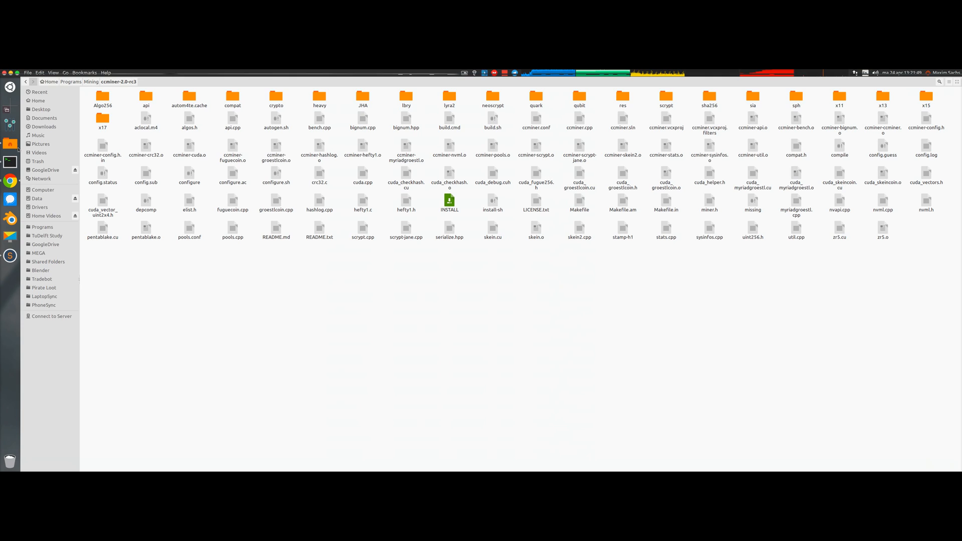
left_click(102, 100)
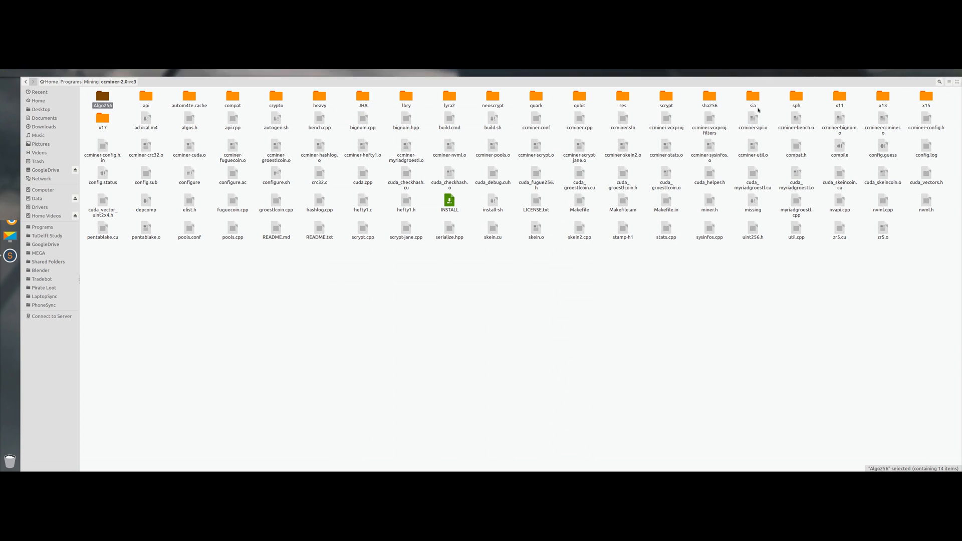
left_click(102, 119)
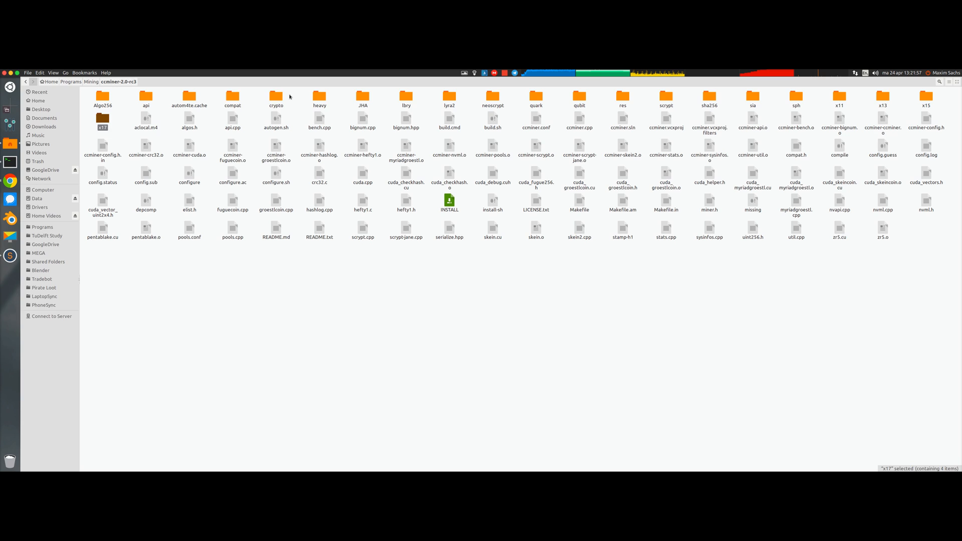
left_click(319, 101)
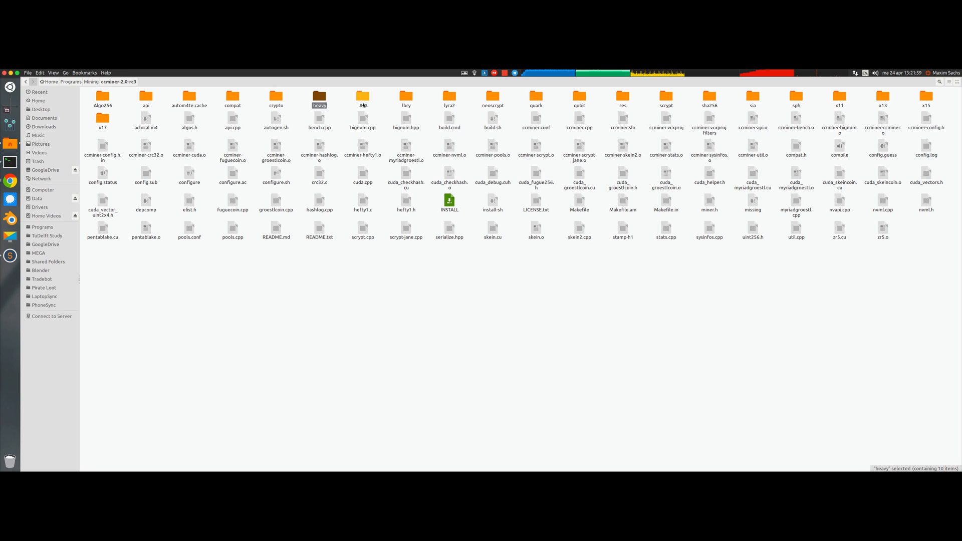
left_click(450, 99)
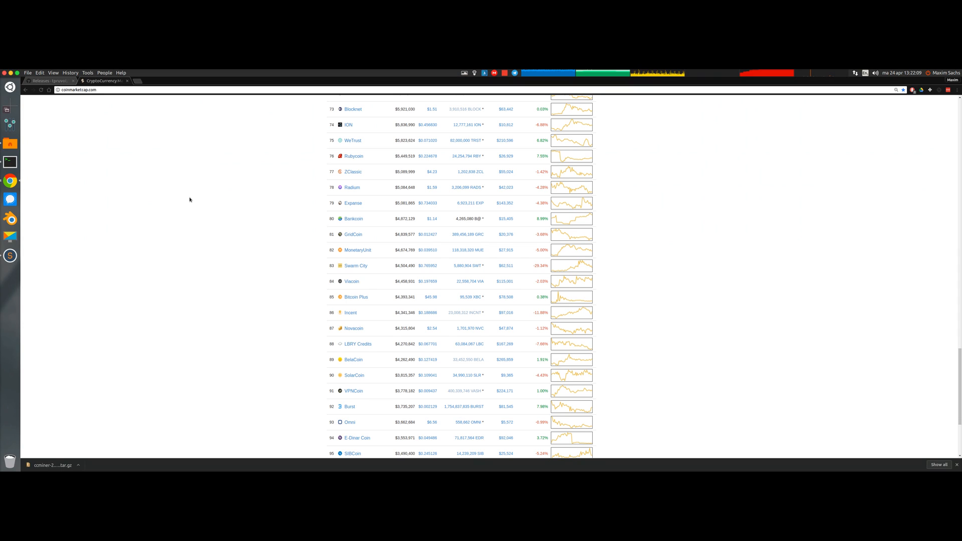
mouse_move(183, 203)
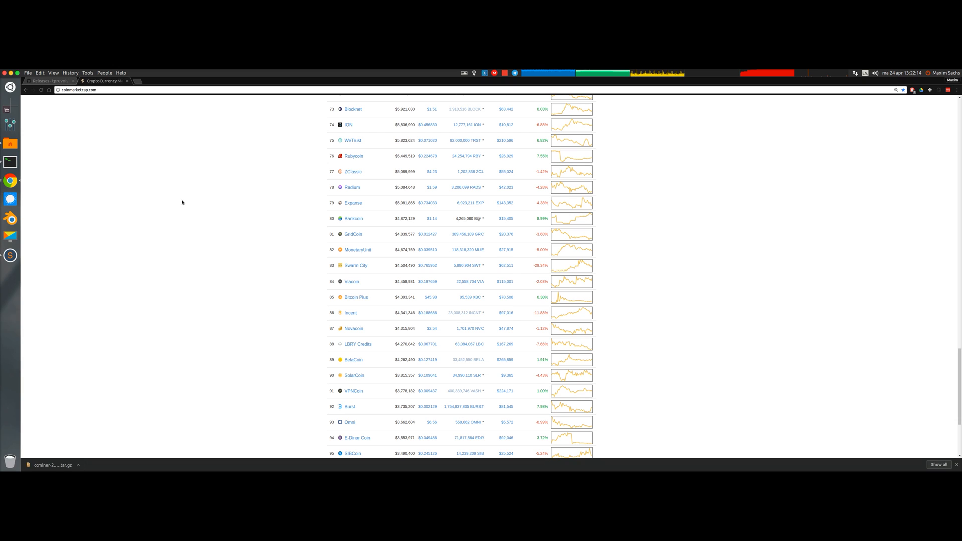
mouse_move(186, 204)
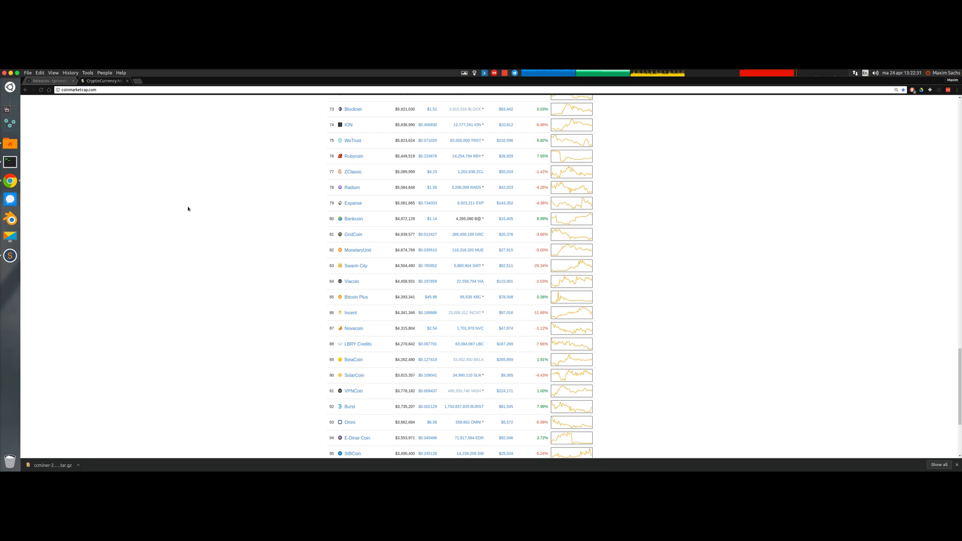
mouse_move(188, 218)
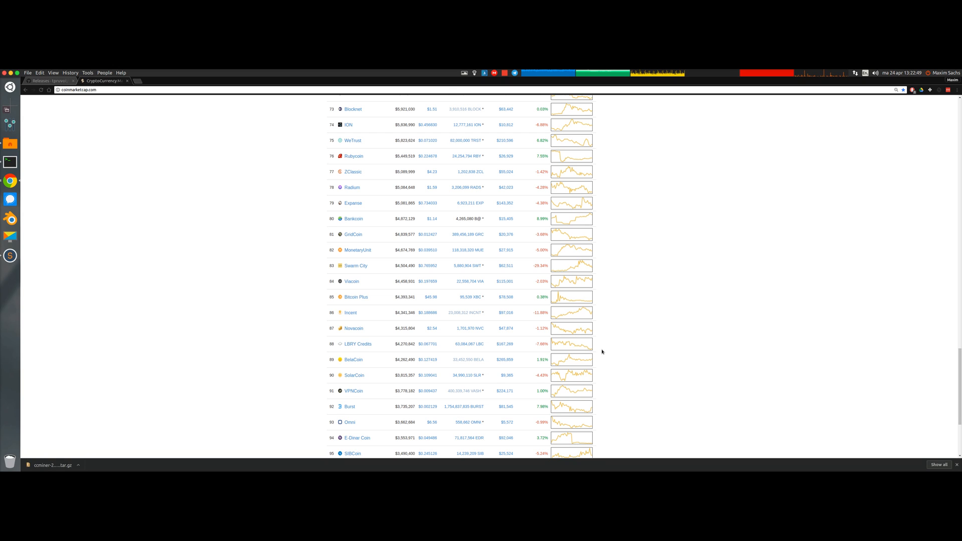
mouse_move(385, 347)
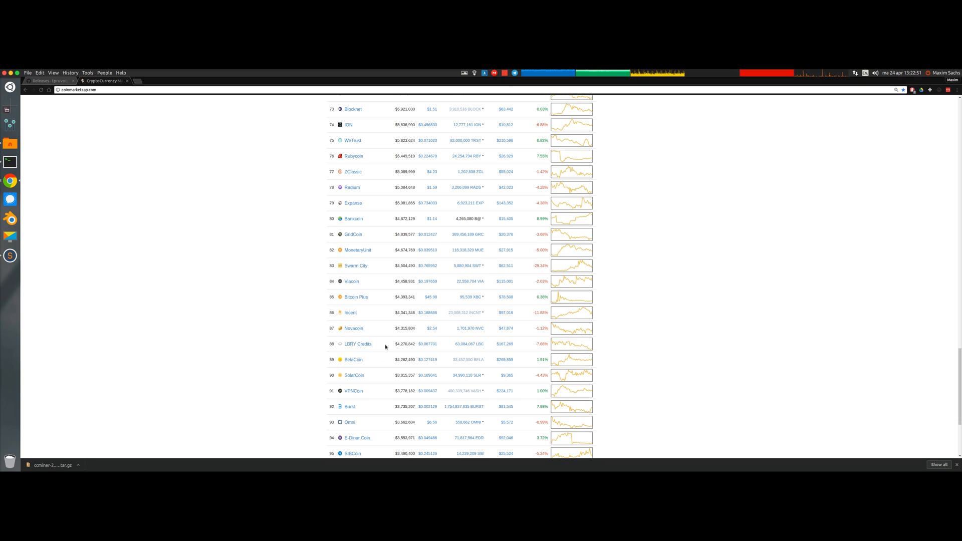
mouse_move(388, 344)
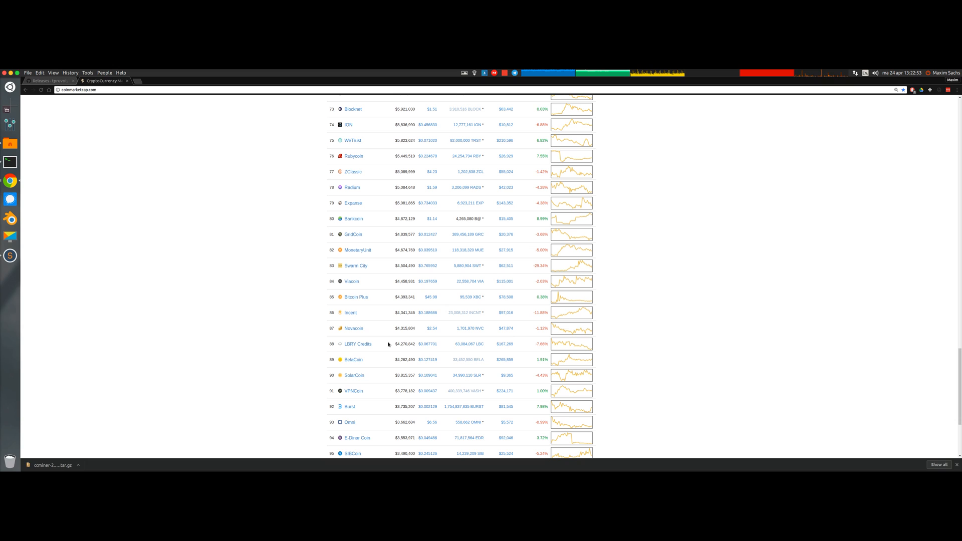
mouse_move(60, 128)
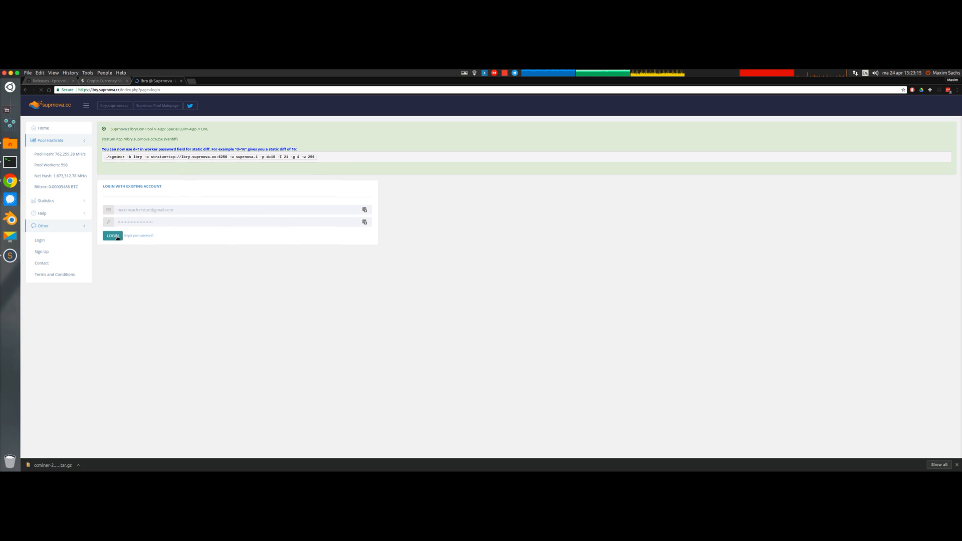
Step: Log in to the lbry.suprnova.cc pool account with the saved credentials
left_click(112, 235)
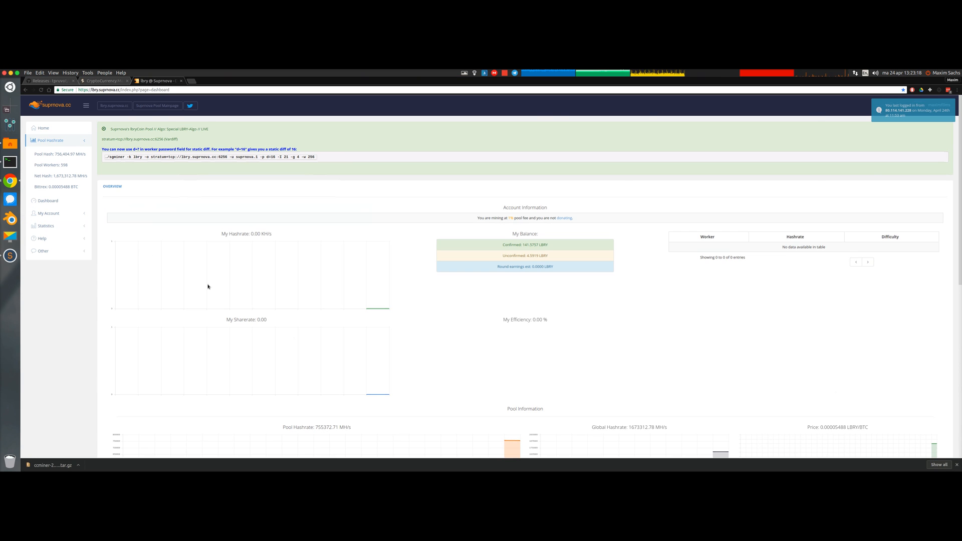
mouse_move(48, 213)
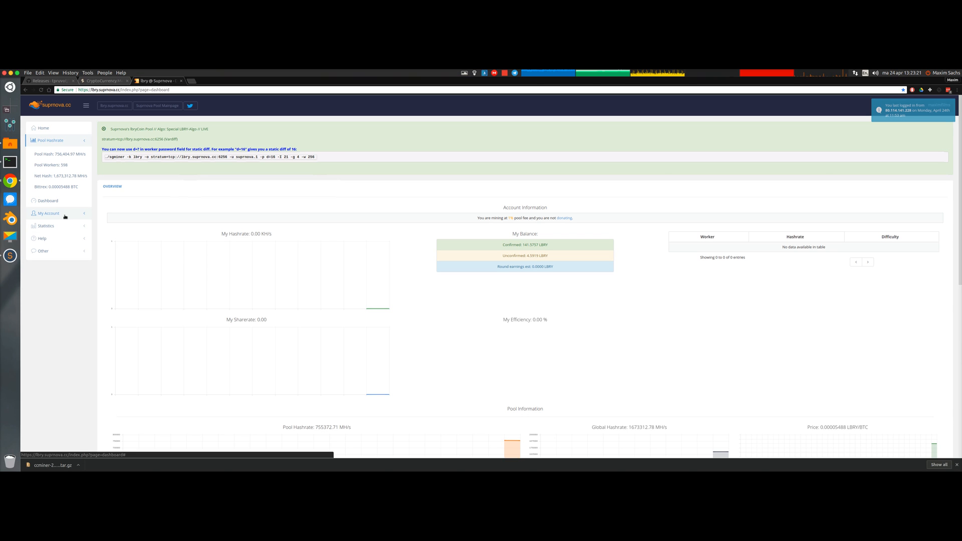
left_click(48, 212)
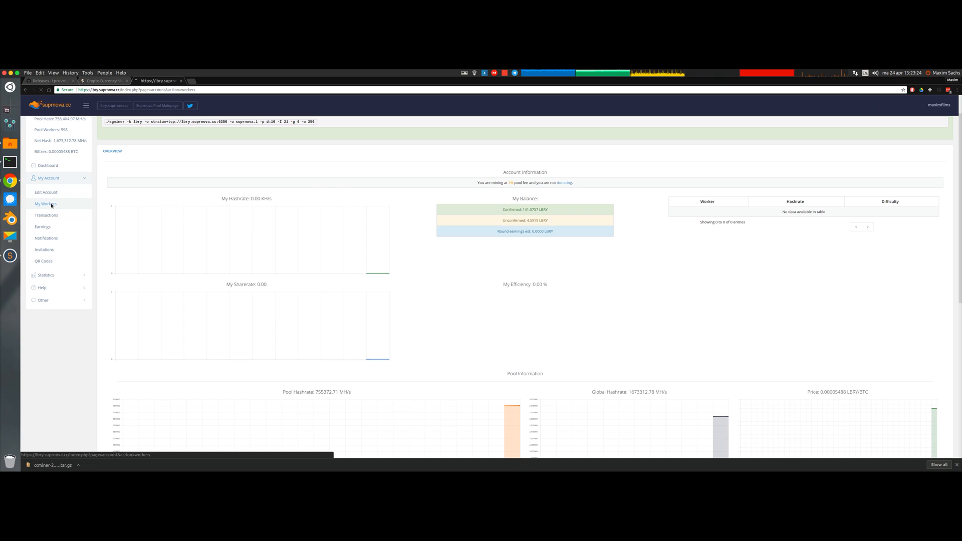
left_click(45, 203)
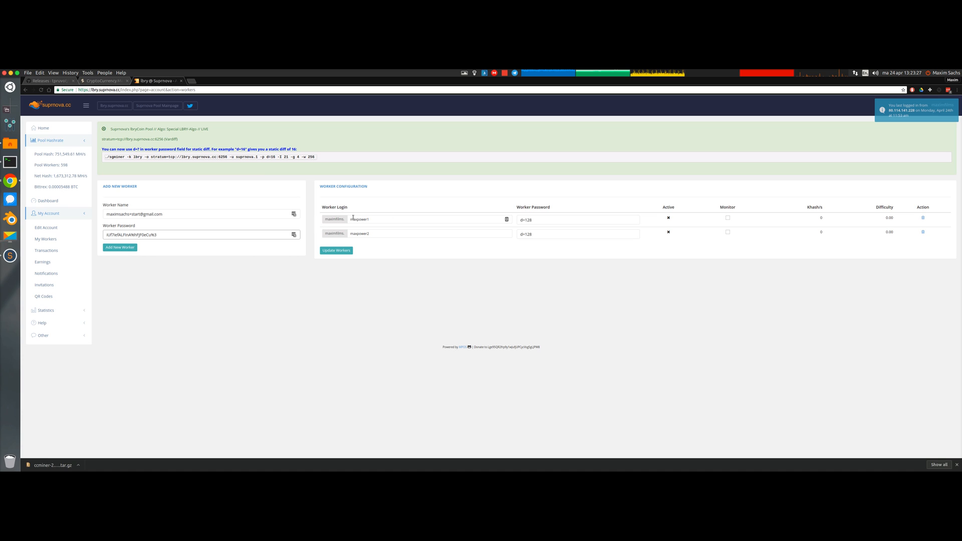
double_click(359, 219)
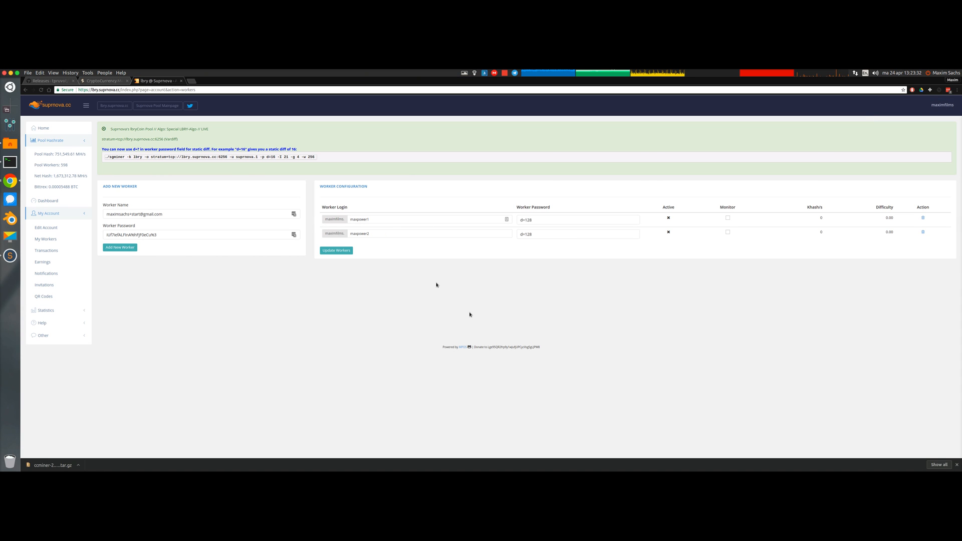
mouse_move(469, 313)
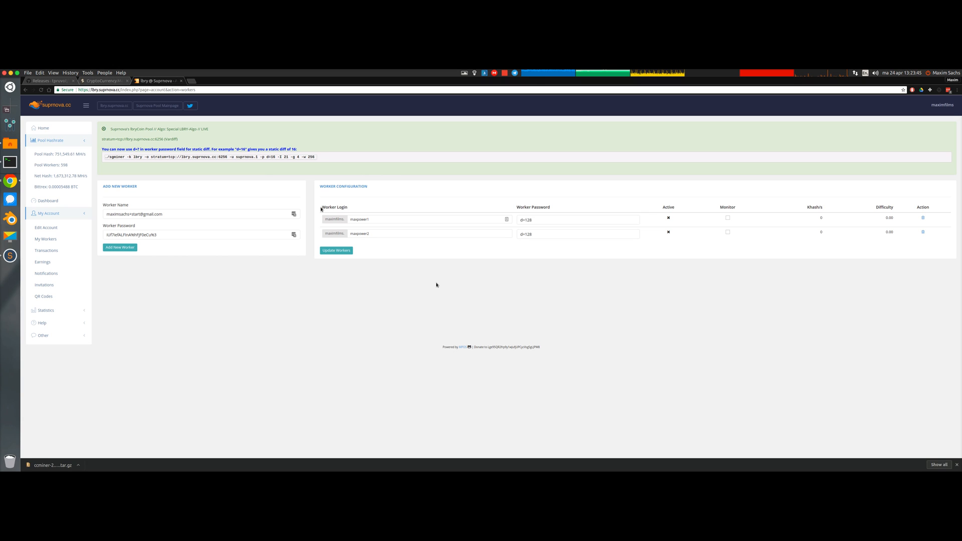
mouse_move(404, 213)
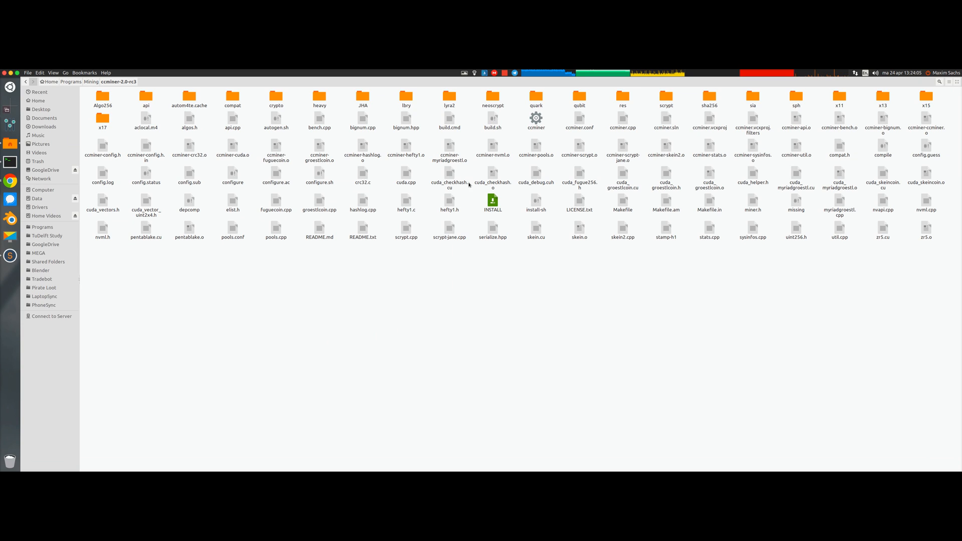
Step: Create an empty mine_single_gpu.sh in the ccminer folder and open it in Sublime Text
left_click(535, 119)
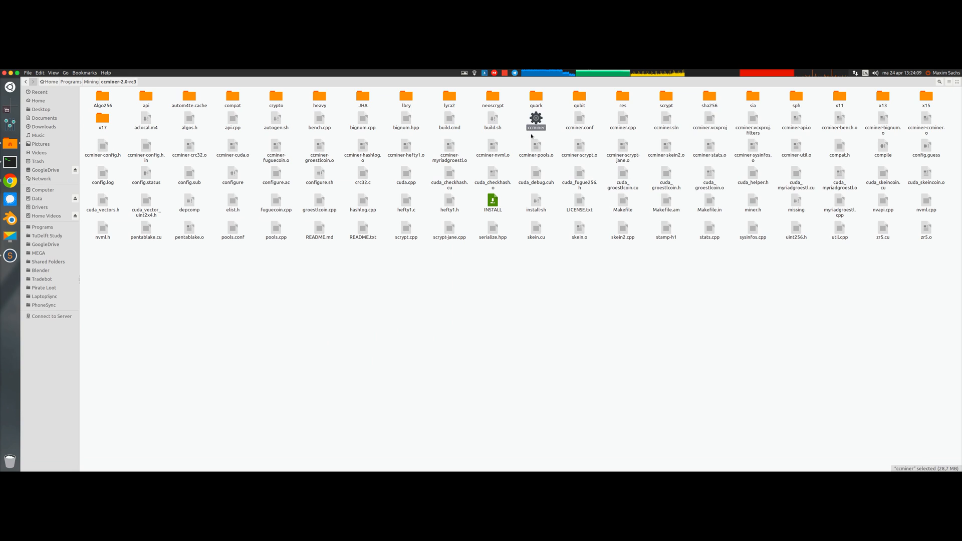
right_click(178, 301)
type("mine_single_gpu.sh")
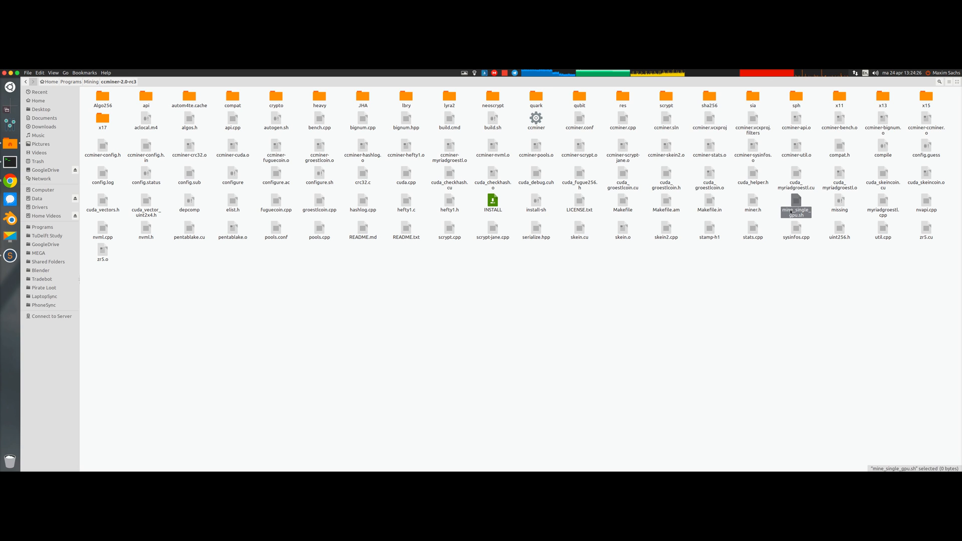
double_click(796, 208)
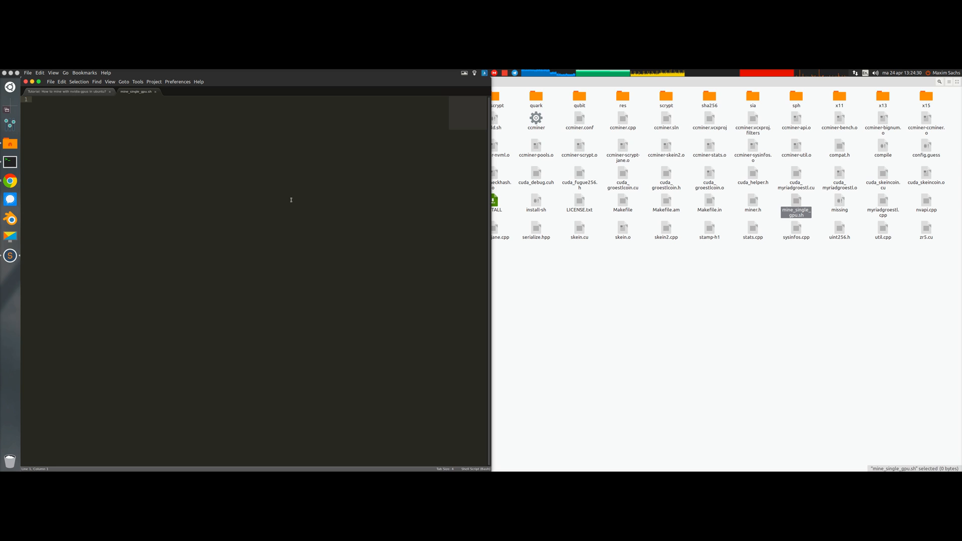
Step: Copy the single-GPU ccminer lbry command lines from the tutorial notes into mine_single_gpu.sh
left_click(68, 91)
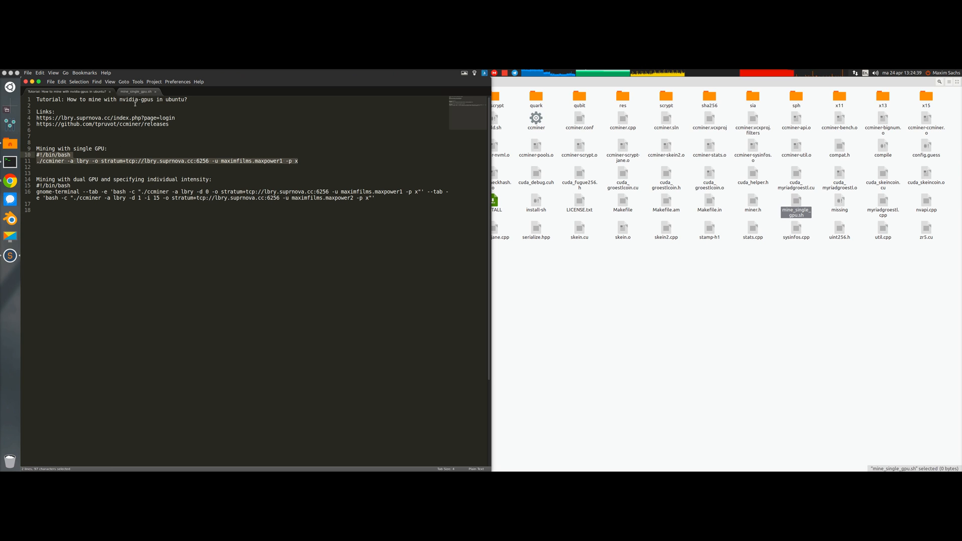
left_click(135, 91)
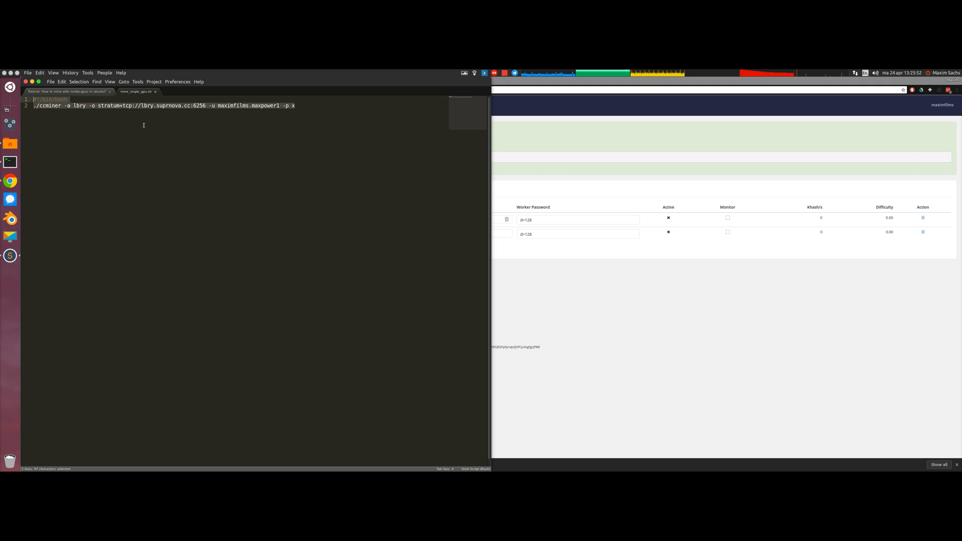
Step: Begin entering ./mine at the build terminal prompt without running it yet
left_click(173, 171)
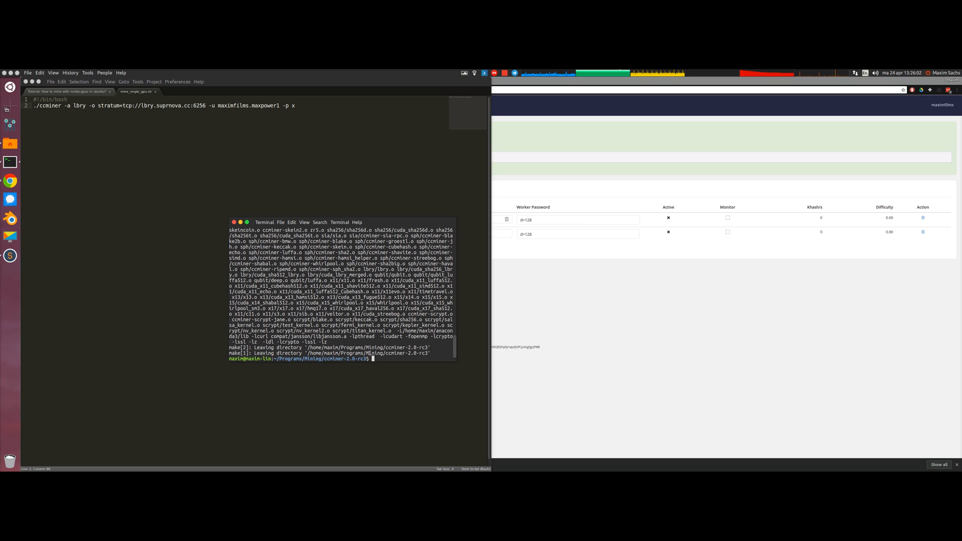
type("./")
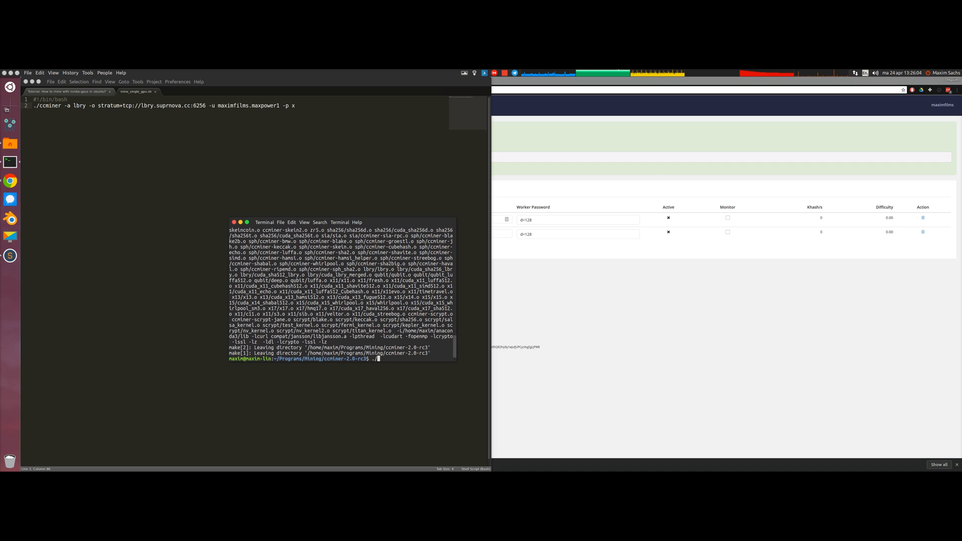
type("min")
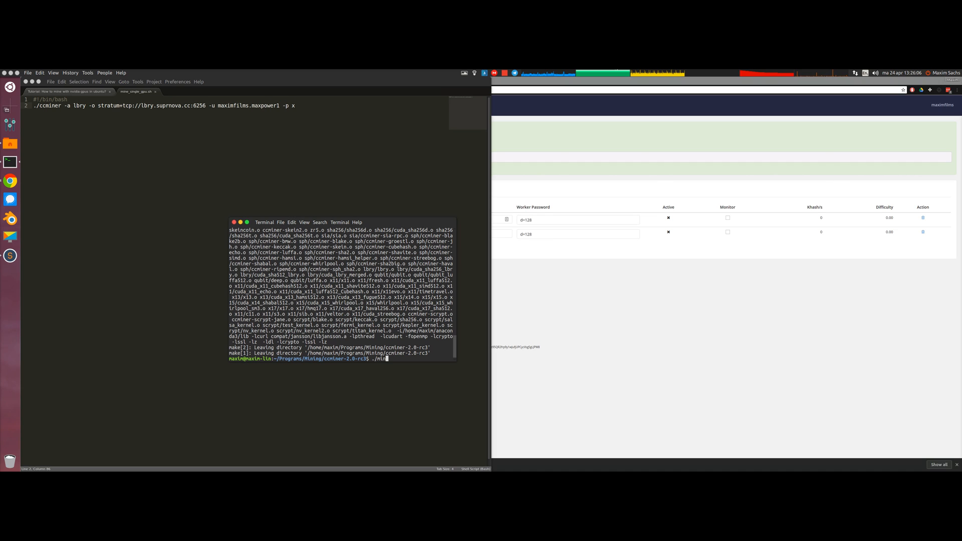
type("e")
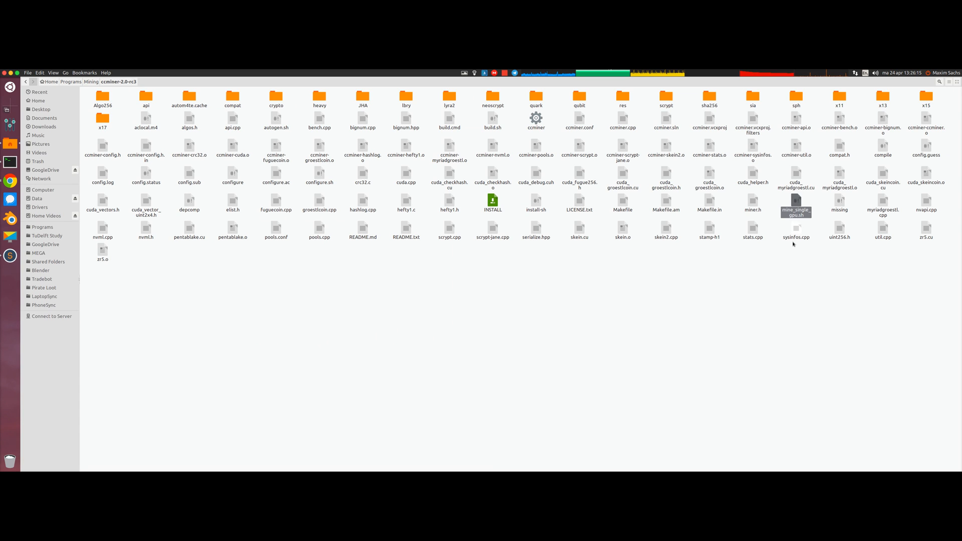
Step: Open the Properties of mine_single_gpu.sh to allow executing it as a program
left_click(797, 206)
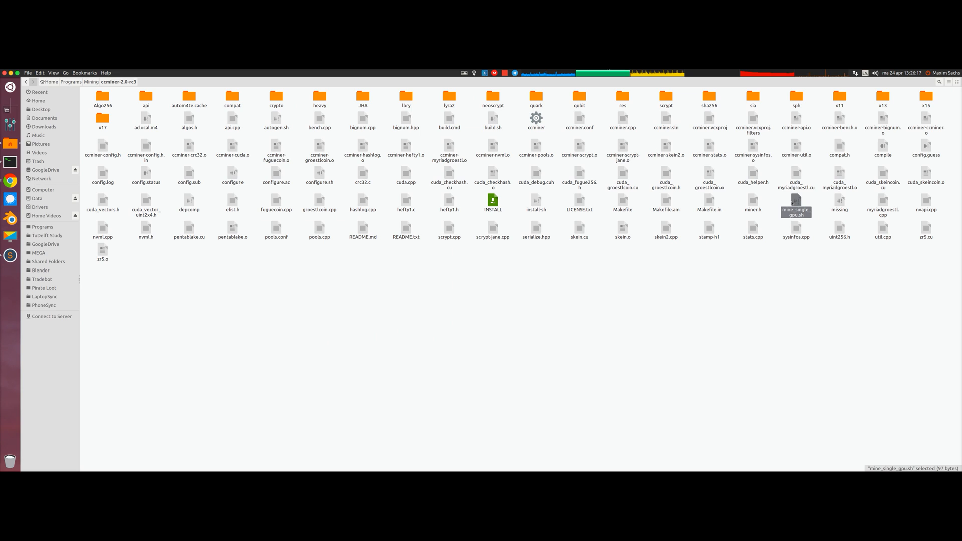
right_click(796, 205)
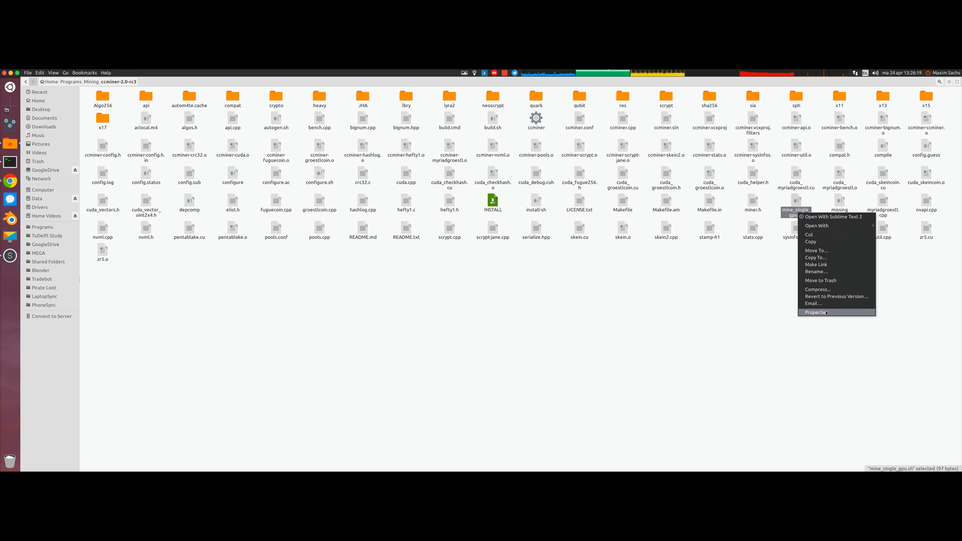
left_click(817, 313)
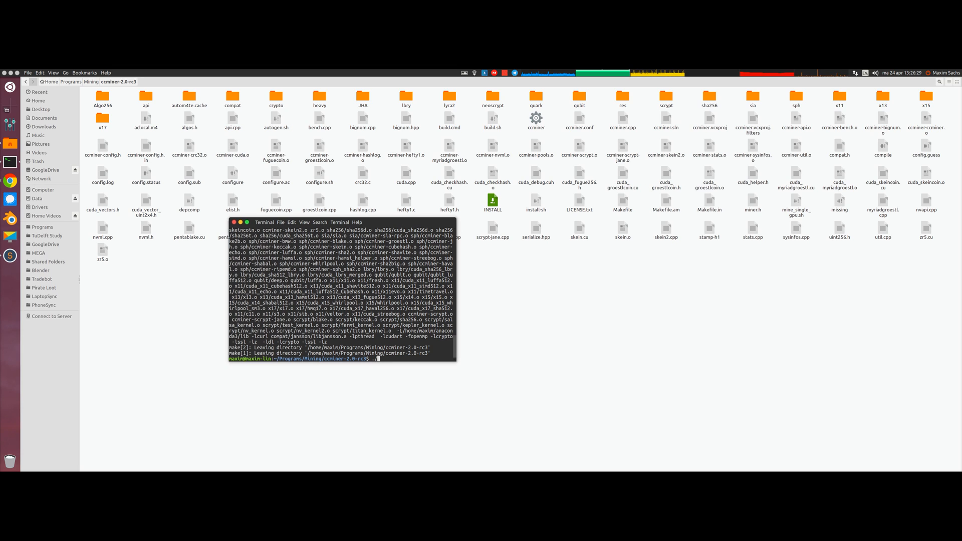
Step: Run ./mine_single_gpu.sh, watch ccminer earn accepted LBRY shares, then stop it with Ctrl+C
type("./mine_single_gpu.sh")
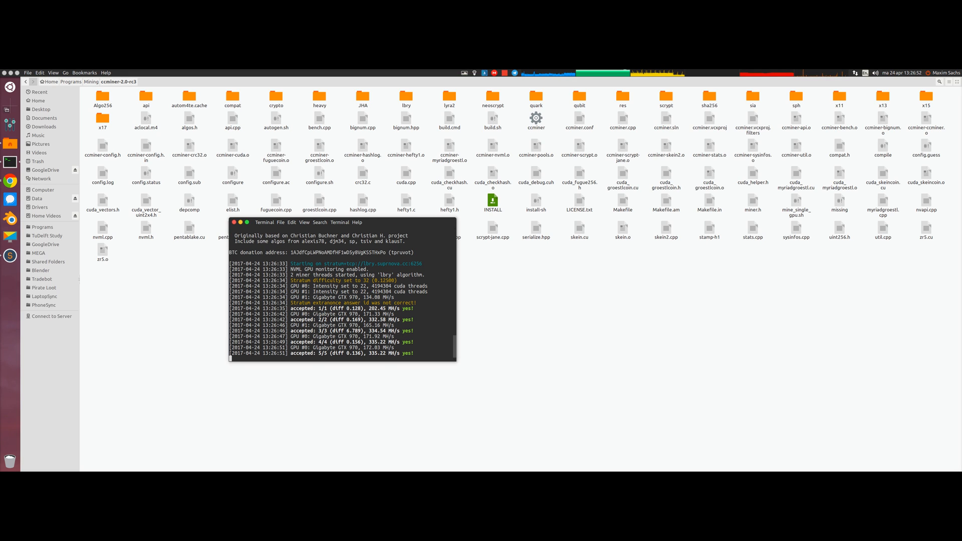
left_click_drag(341, 223, 257, 189)
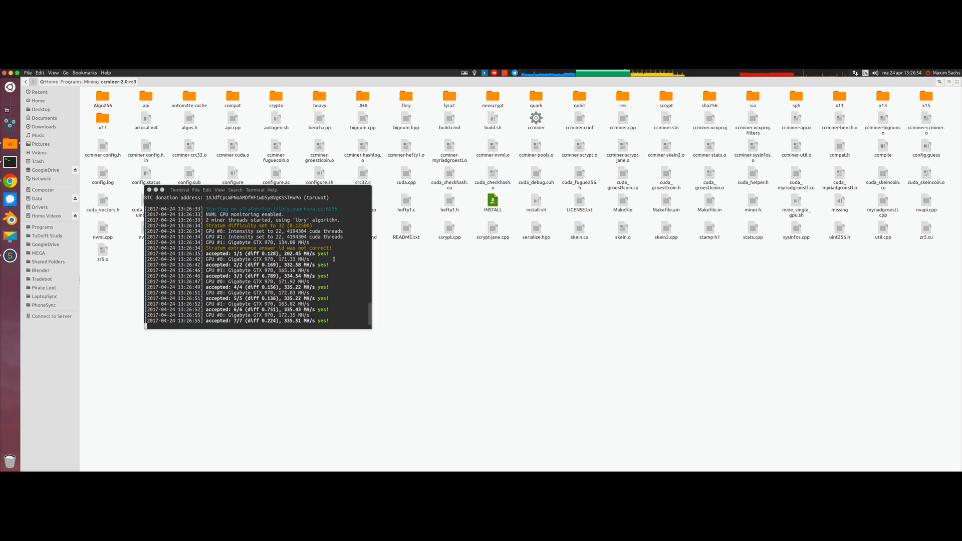
key("ctrl+c")
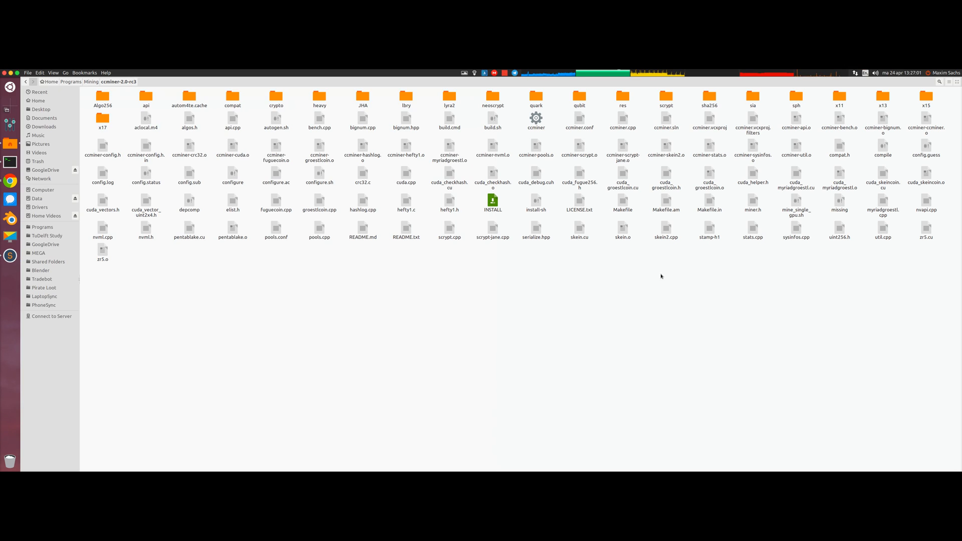
Step: Create a new empty document named mine_lbry_multi.sh in ccminer-2.0-rc3 and open it in Sublime Text
right_click(661, 276)
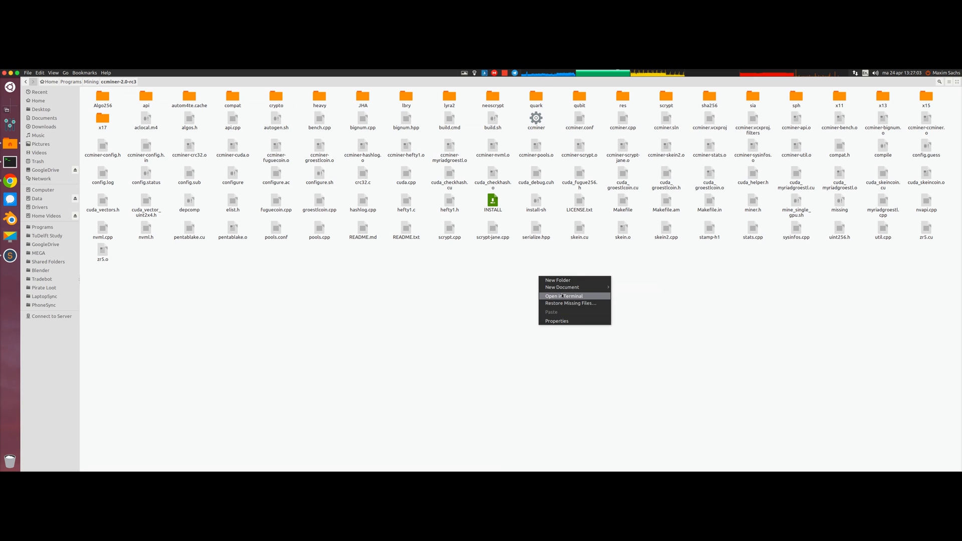
left_click(563, 288)
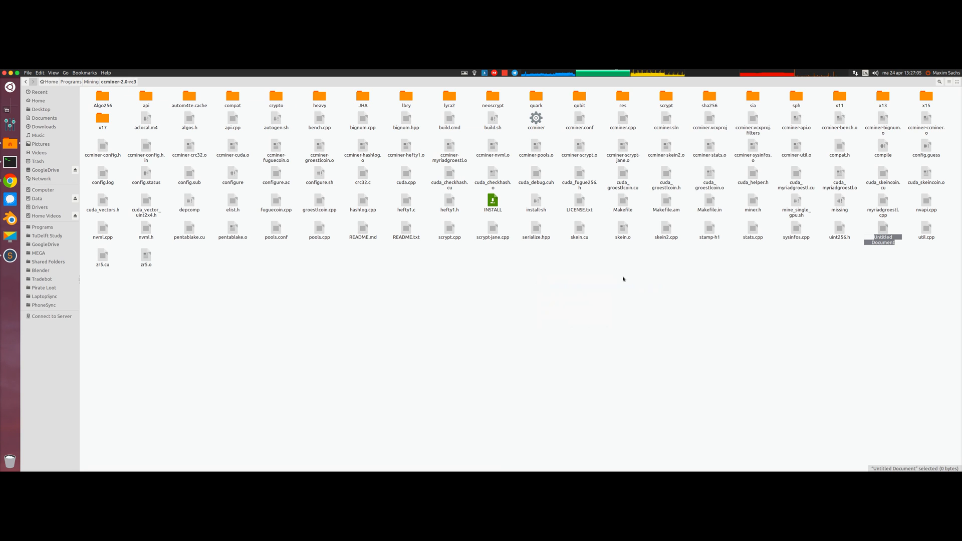
type("mine_libry_multi.sh")
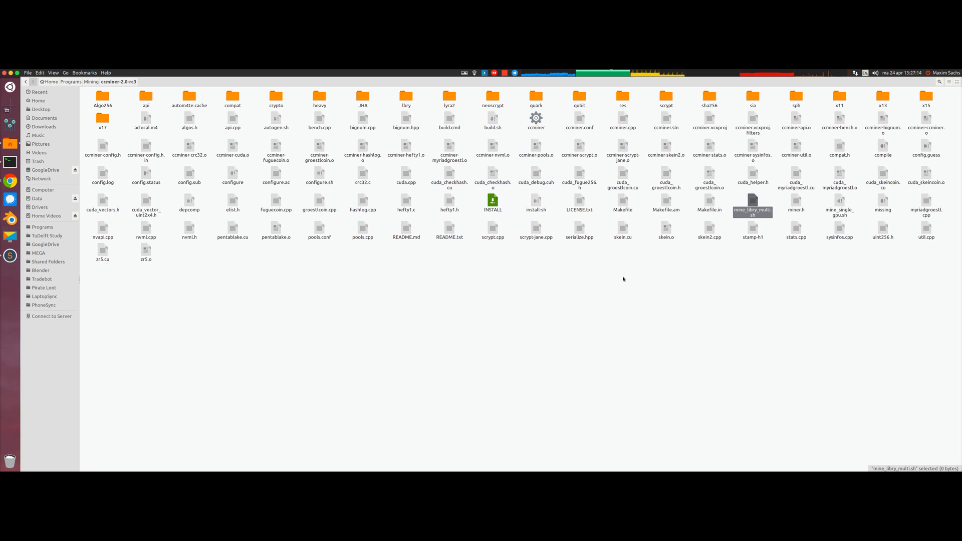
double_click(753, 205)
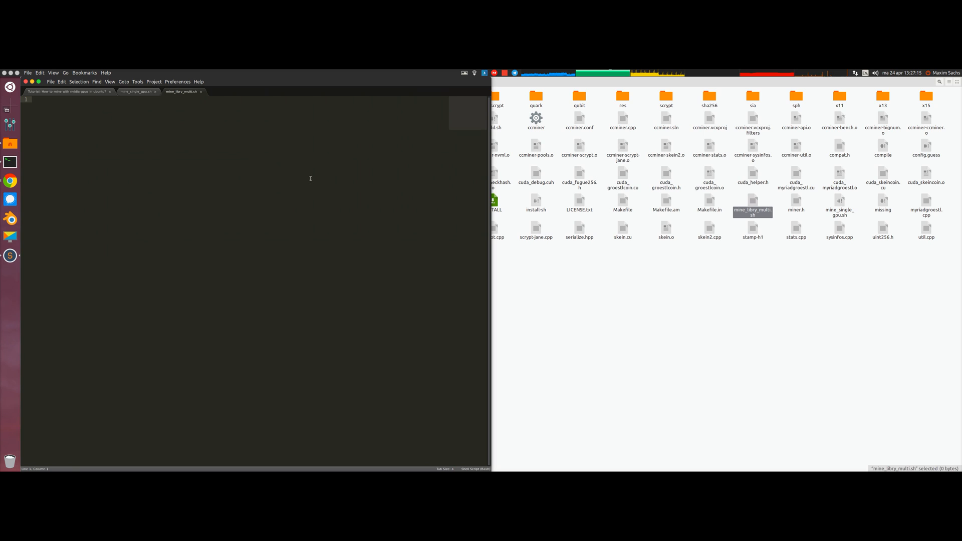
Step: Fill mine_lbry_multi.sh with the dual-GPU gnome-terminal ccminer command for GPUs 0 and 1 and save it on close
left_click(67, 91)
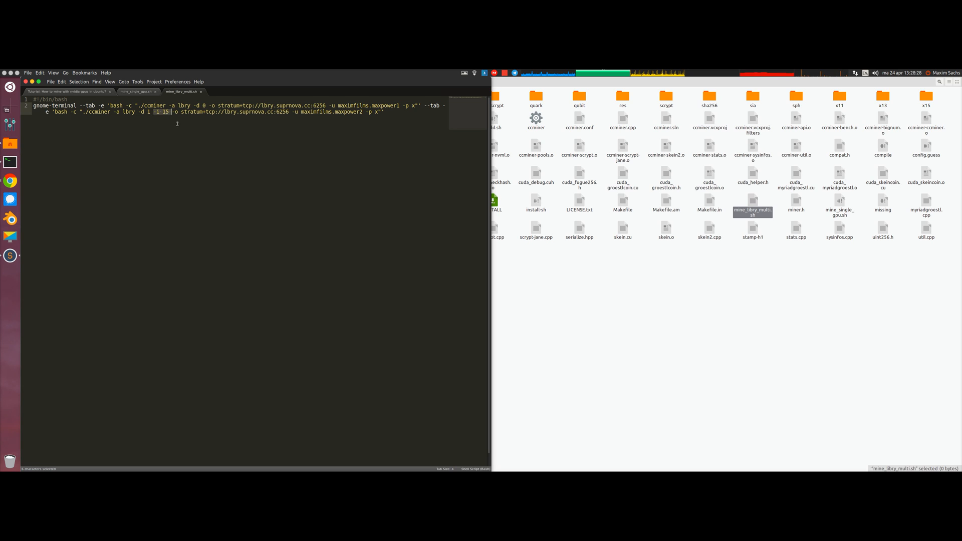
mouse_move(171, 145)
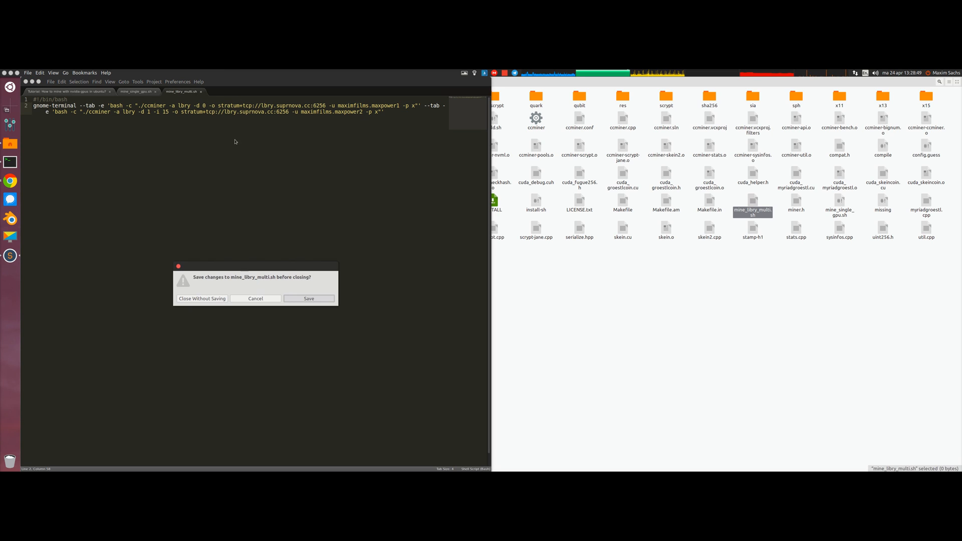
left_click(308, 298)
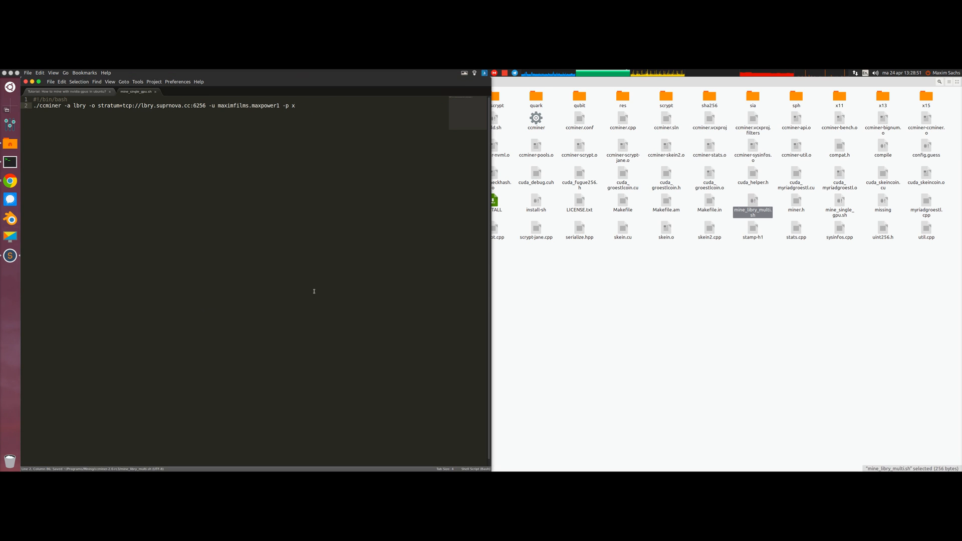
Step: In mine_lbry_multi.sh Properties, allow executing the file as a program
right_click(753, 213)
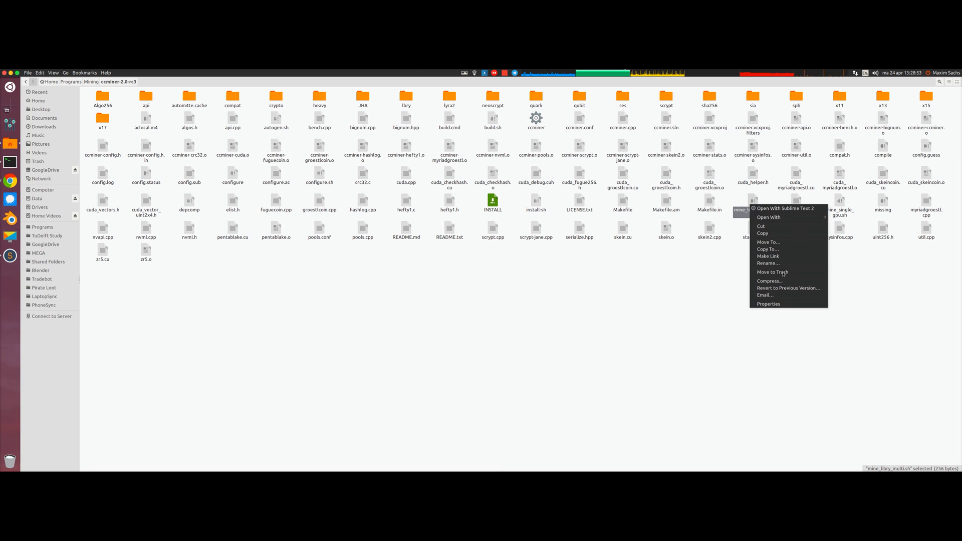
left_click(768, 304)
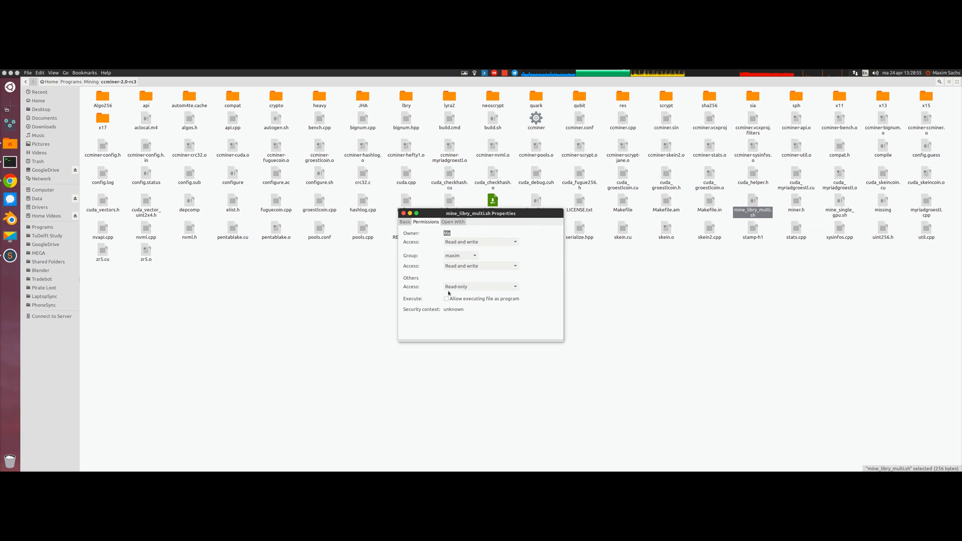
left_click(447, 298)
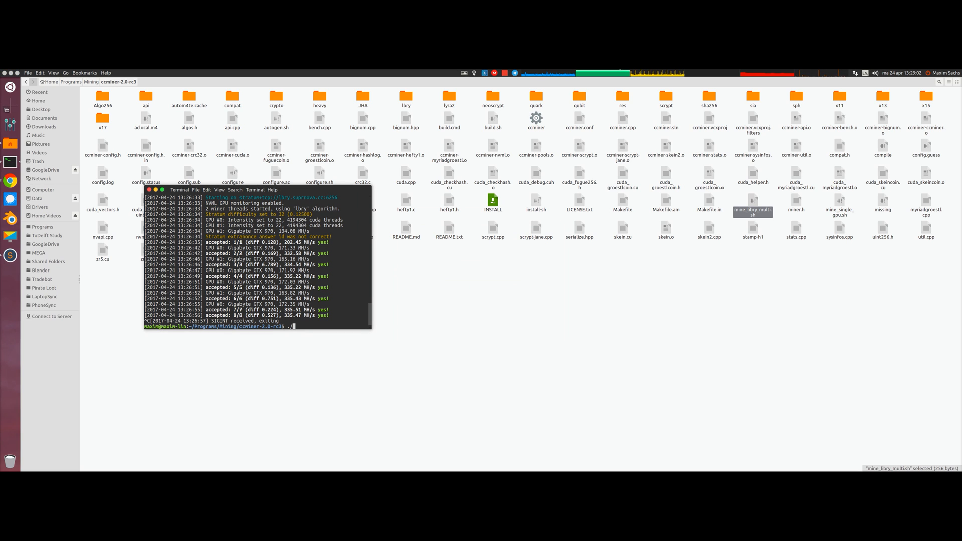
Step: Run ./mine_lbry_multi.sh to launch the two-tab terminal mining lbry on GPUs 0 and 1
type("ml")
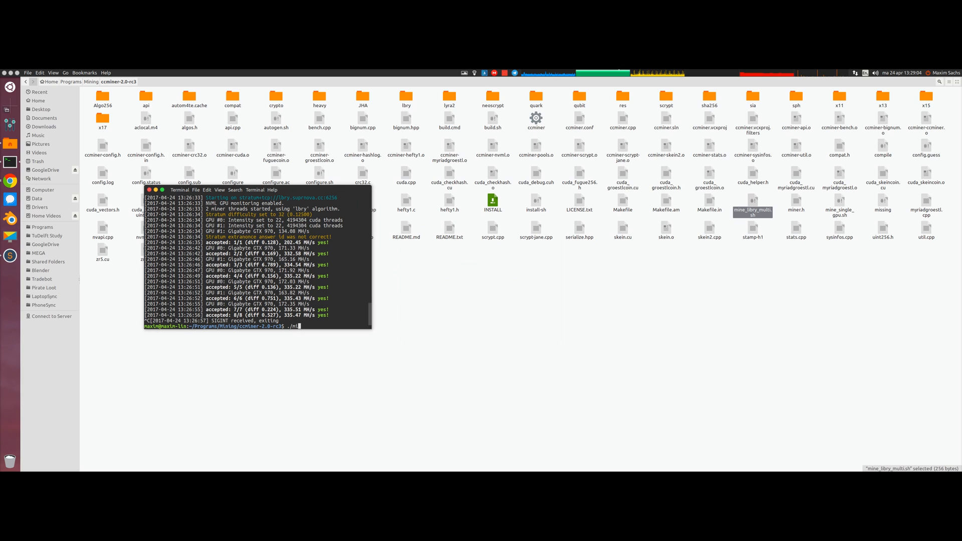
type("ine_l")
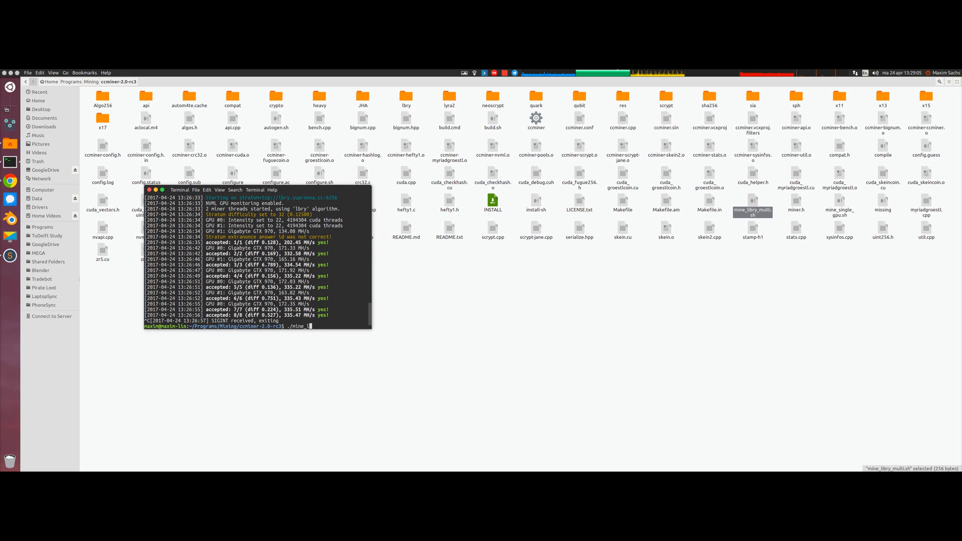
key("Enter")
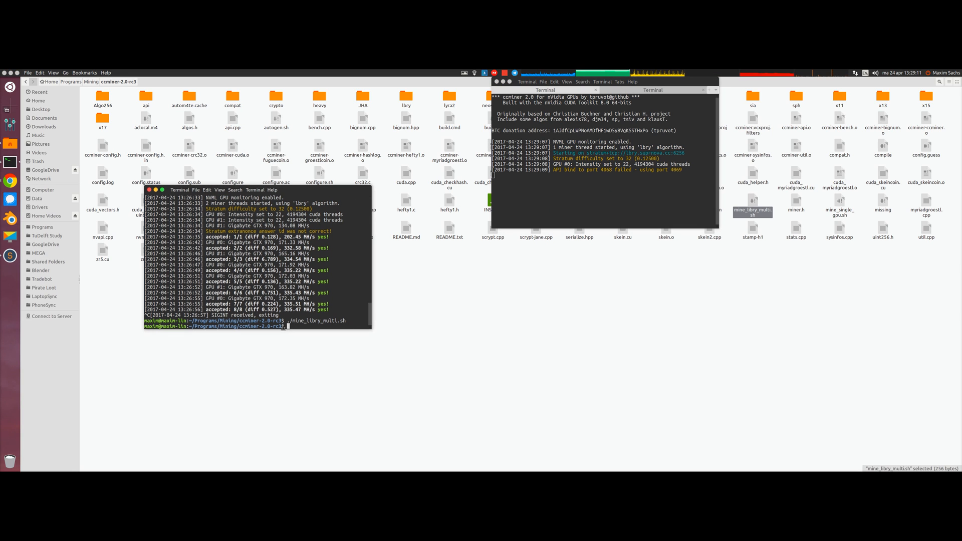
mouse_move(359, 322)
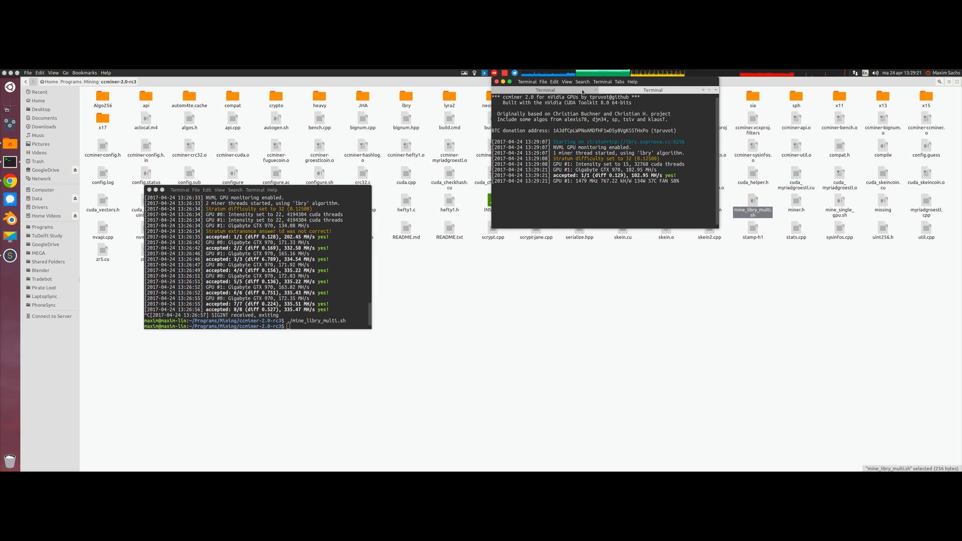
mouse_move(582, 92)
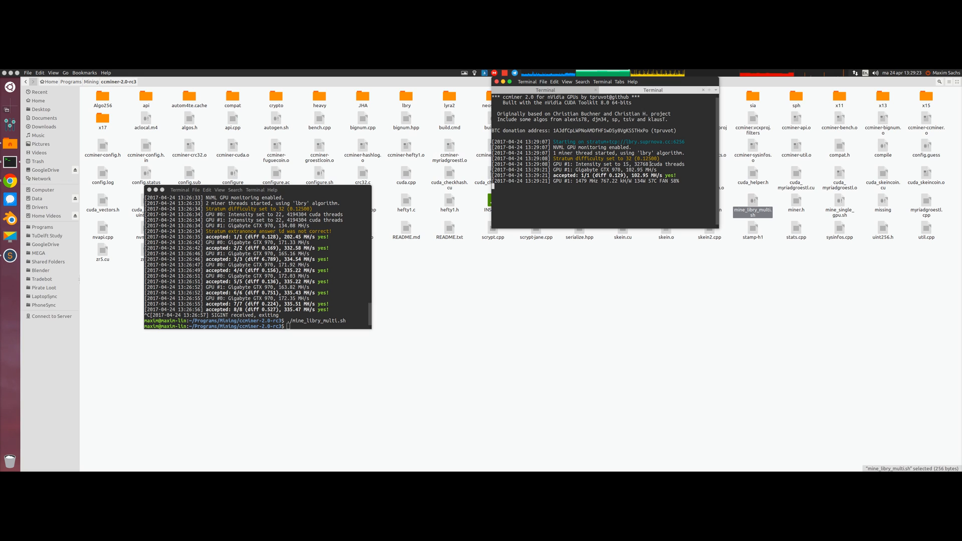